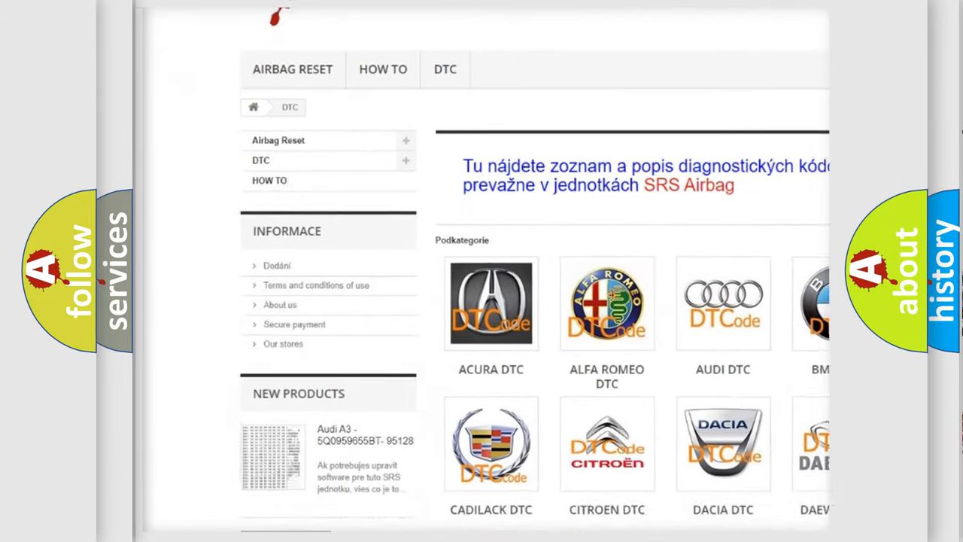
pyautogui.scroll(-3)
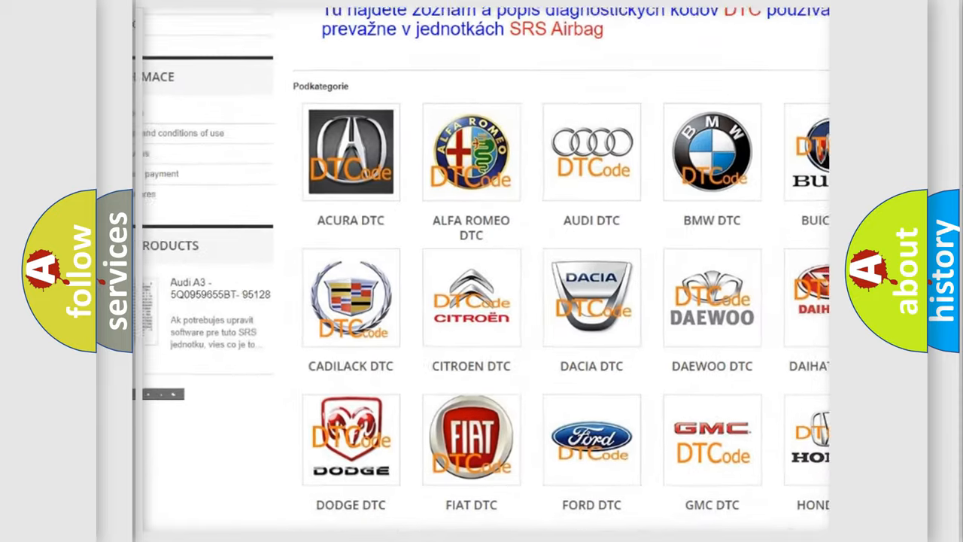
pyautogui.scroll(-3)
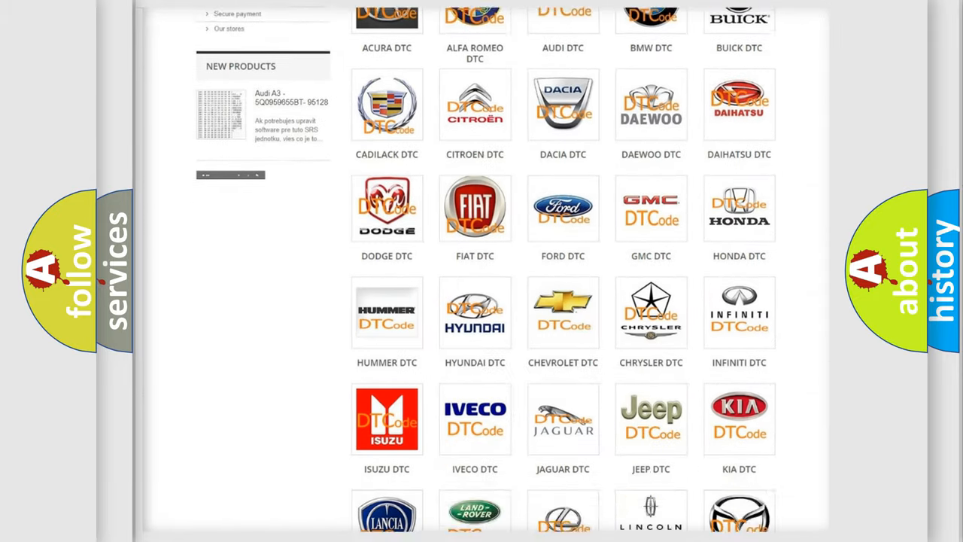
pyautogui.scroll(-3)
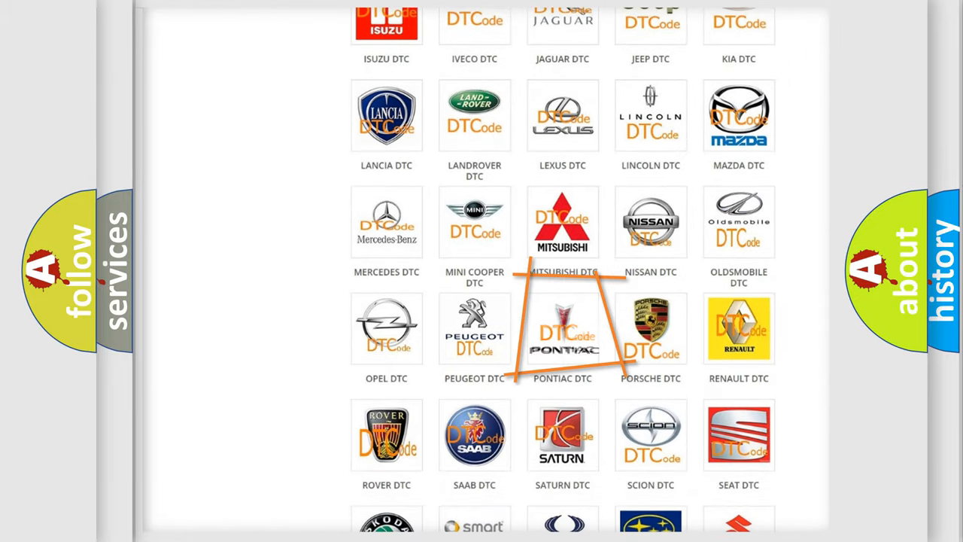